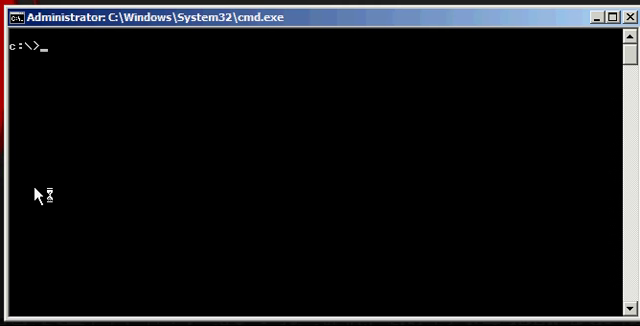
- Set ORACLE_SID to finance and confirm it with echo %ORACLE_SID%
type("set ORACLE_SID=financ")
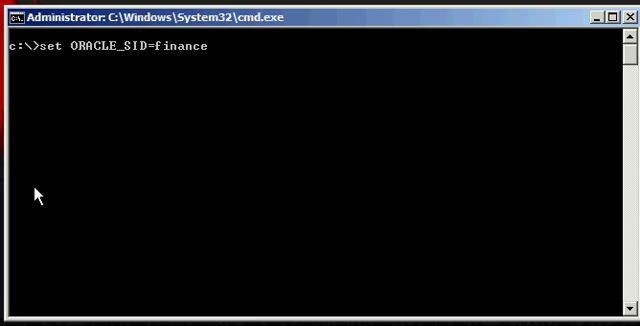
type("echo %")
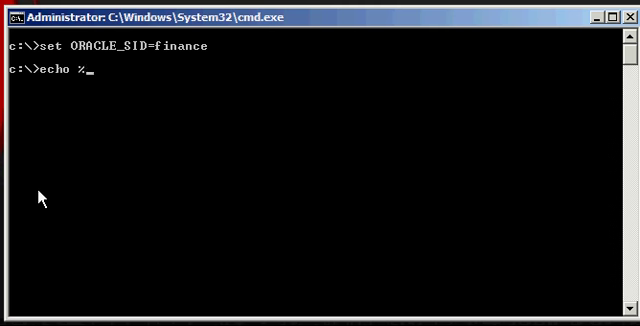
type("ORACLE_SID")
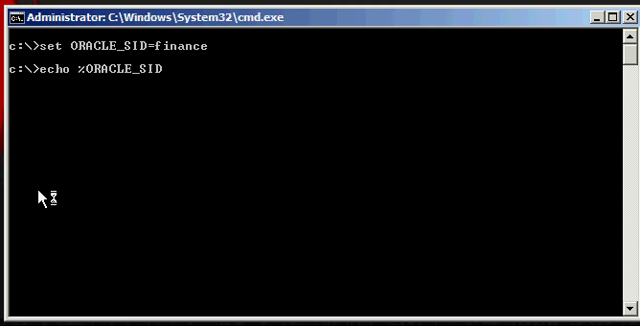
type("%")
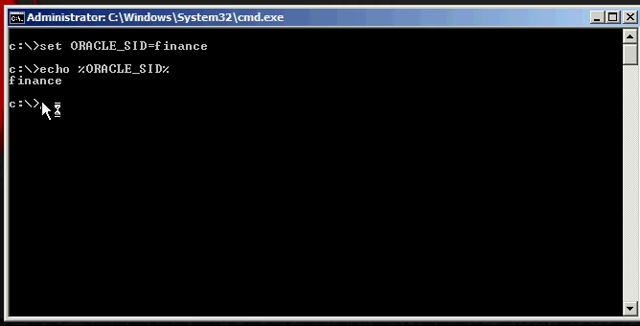
- Start a SQL*Plus session as SYSDBA with sqlplus / as sysdba
type("sqlp")
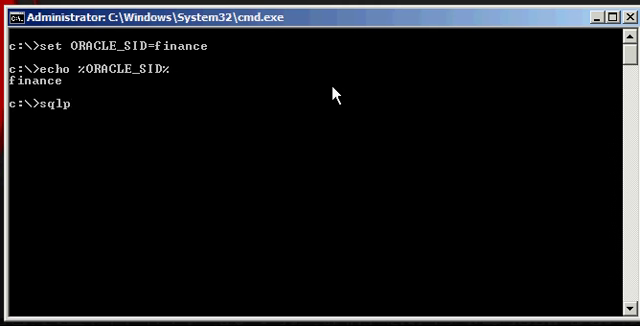
type("lus / as sysd")
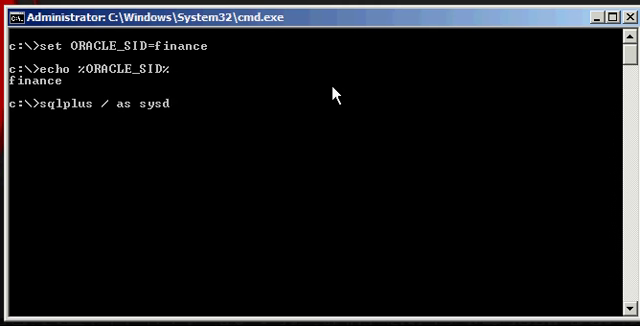
type("ba")
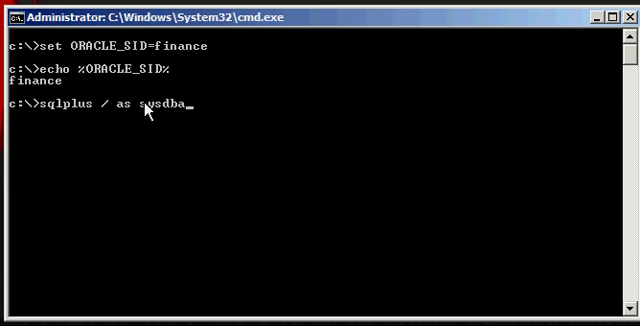
mouse_move(220, 116)
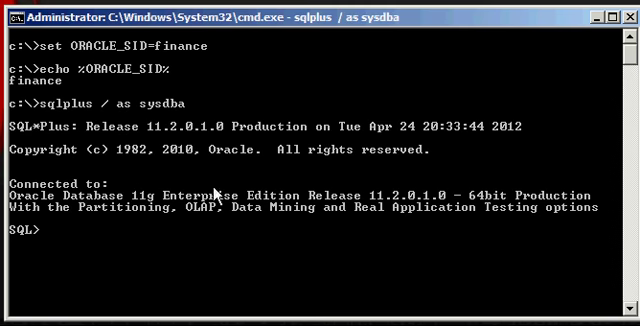
- Confirm the session user with show user and query the database name from v$database
type("show user;")
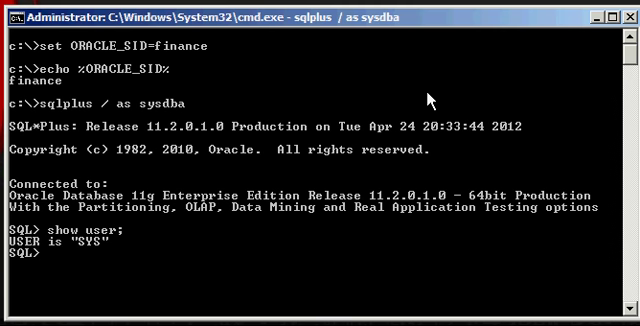
mouse_move(182, 242)
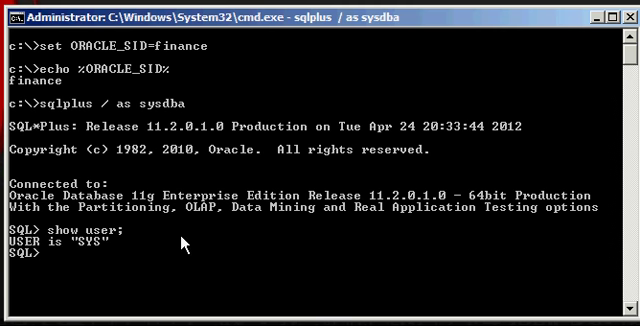
type("select name f")
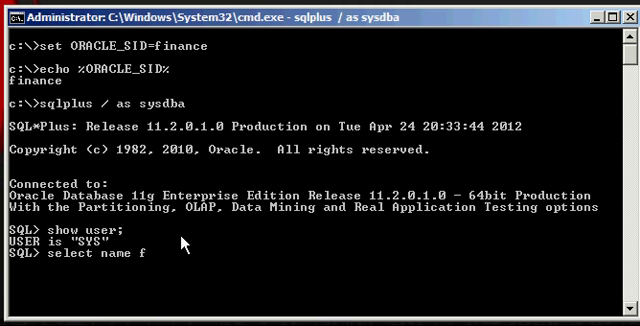
type("rom v$database;")
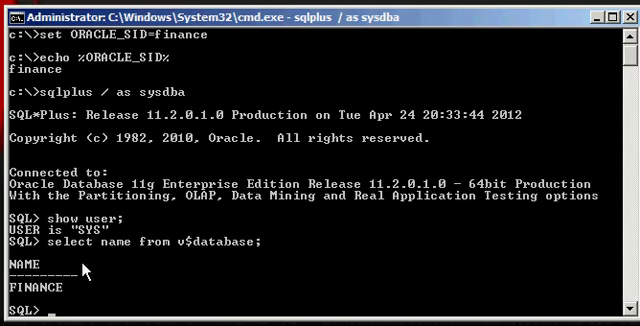
mouse_move(282, 246)
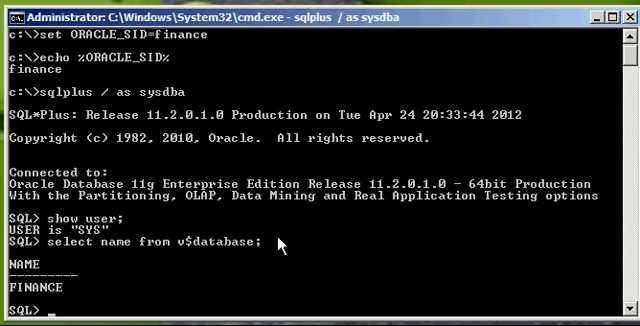
mouse_move(348, 246)
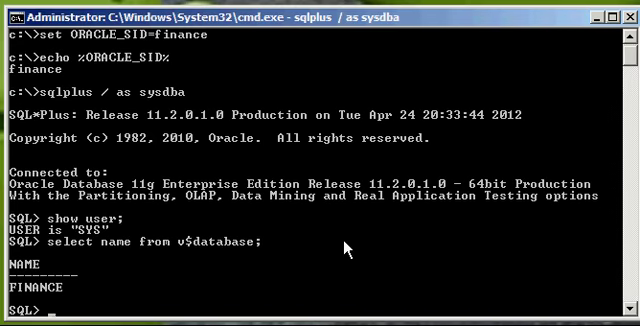
- Query dba_users for username 'JUSTIN' to confirm the user exists
type("select username from db")
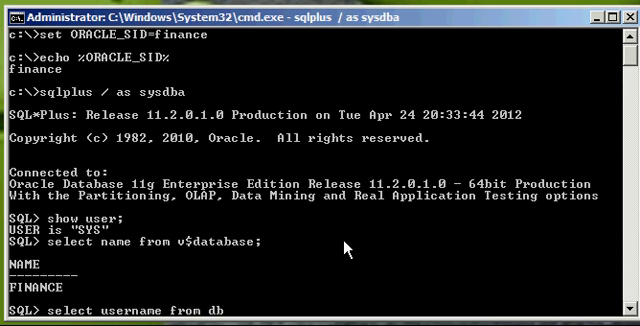
type("a_users")
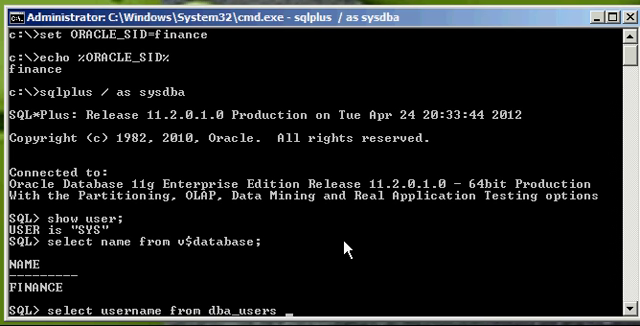
type("where username = '")
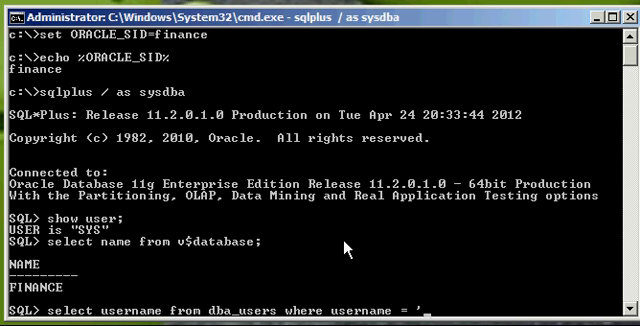
type("JUSTIN';")
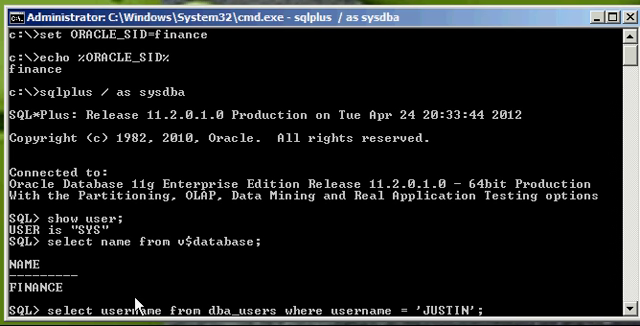
mouse_move(178, 314)
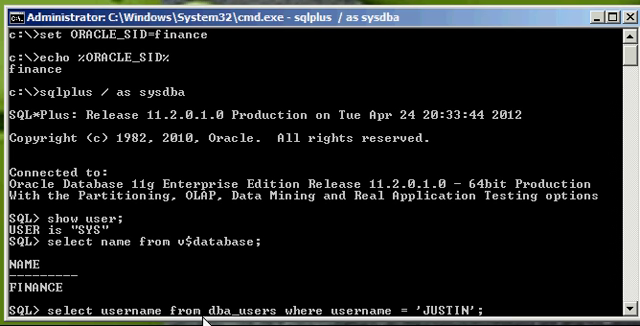
mouse_move(282, 312)
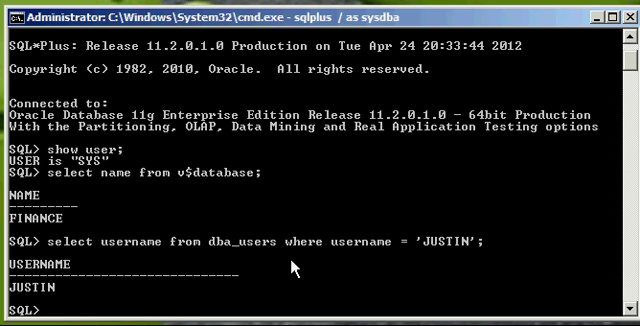
mouse_move(452, 256)
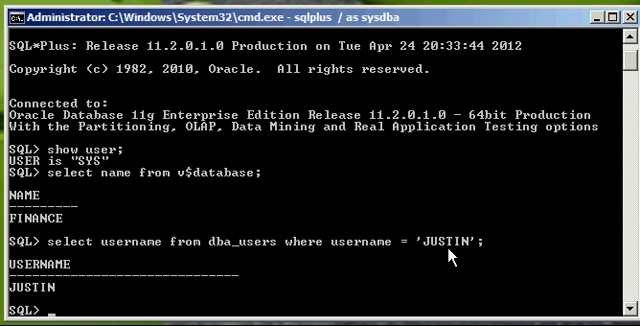
mouse_move(516, 248)
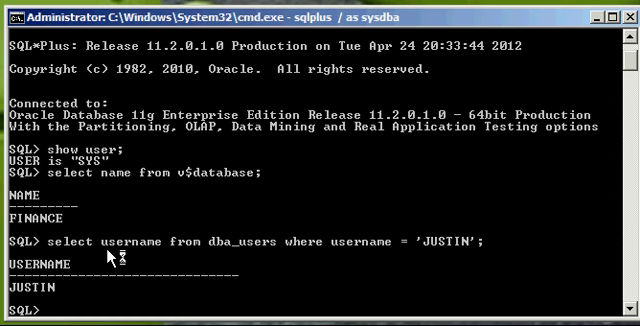
type("create user")
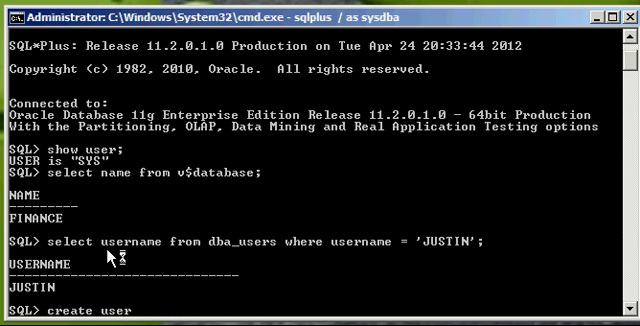
type("bill i")
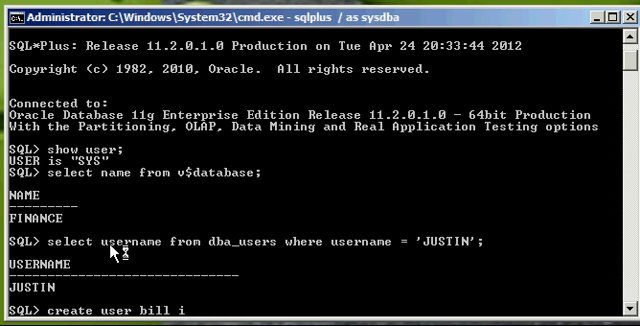
type("dentified")
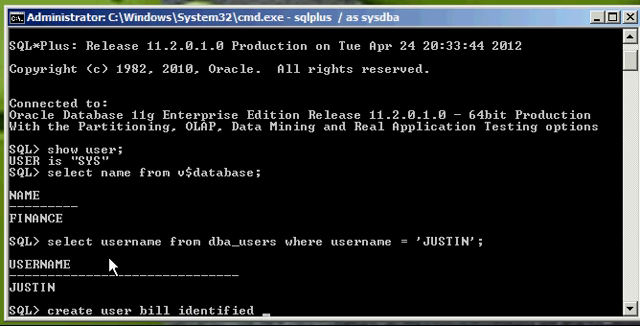
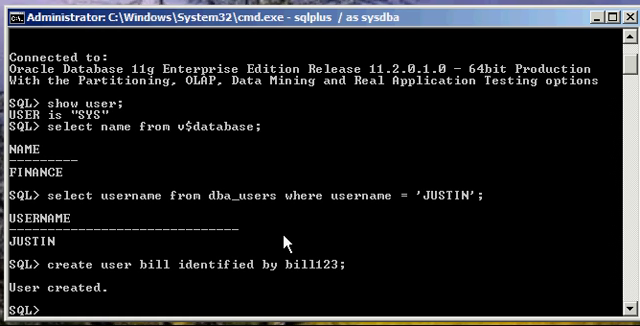
- Grant create session to bill
type("grant create session to")
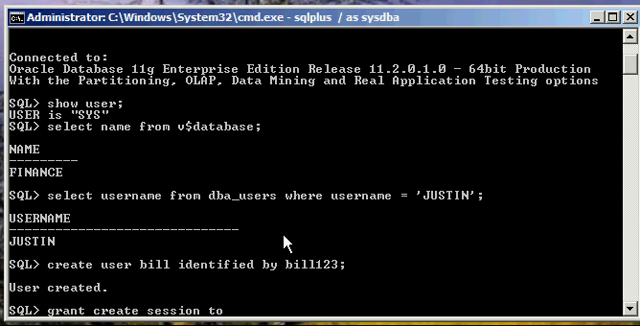
type("bill;")
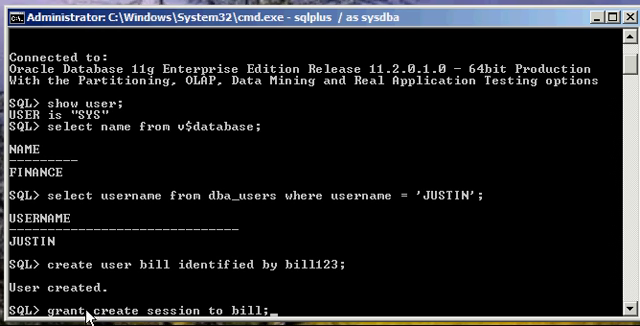
mouse_move(238, 318)
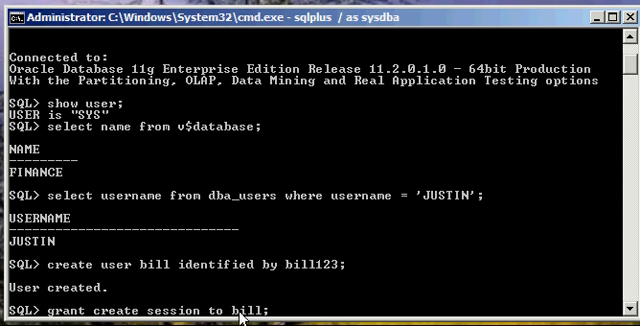
key("Return")
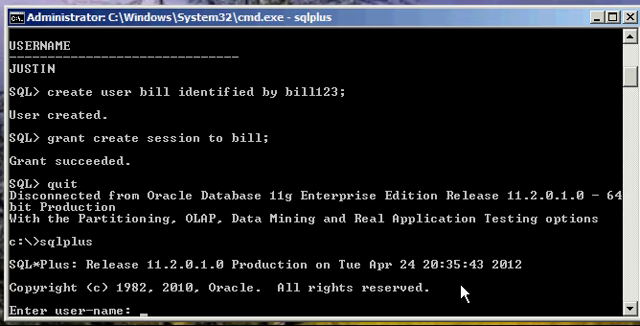
- Log in as justin, confirm the session user, then quit
type("justin")
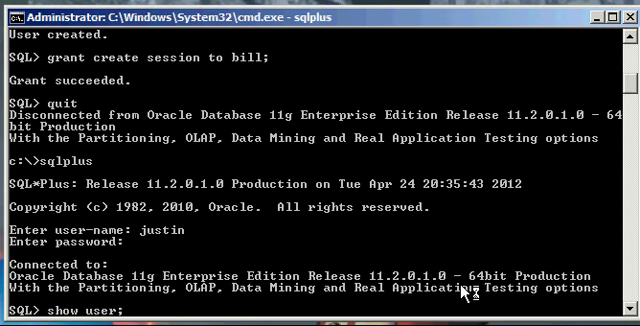
key("enter")
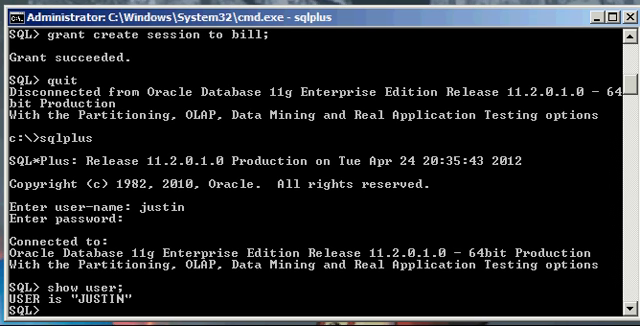
type("quit")
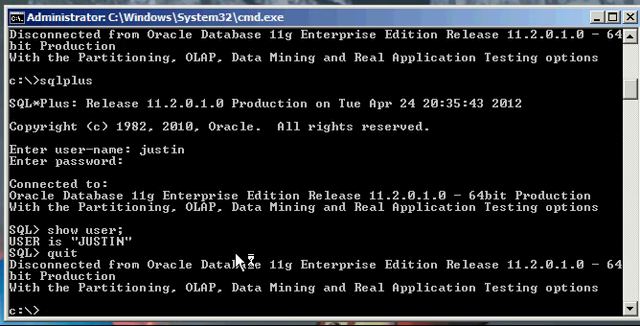
- Reconnect as bill, confirm the user is BILL, quit and relaunch SQL*Plus as SYSDBA
type("sqlplus")
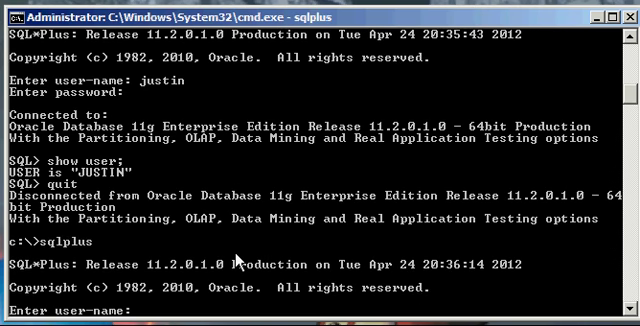
type("bill")
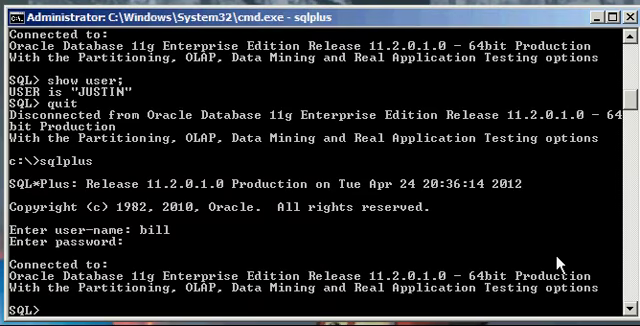
type("show iuser;")
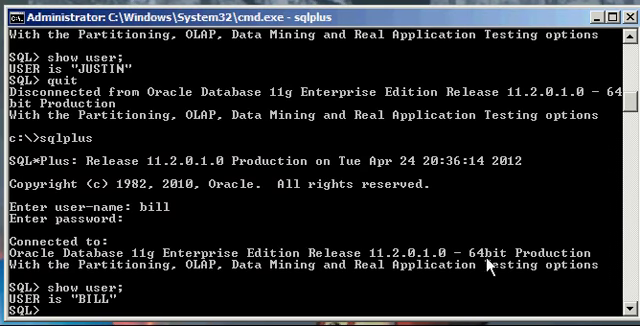
mouse_move(120, 72)
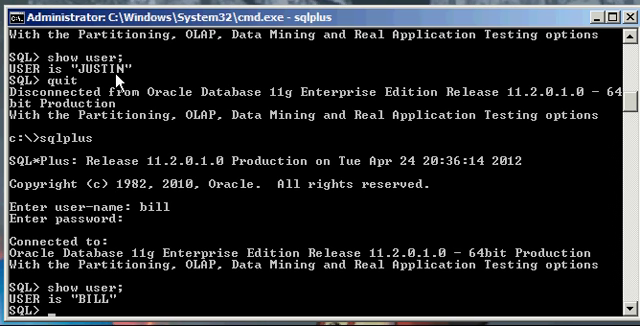
mouse_move(124, 188)
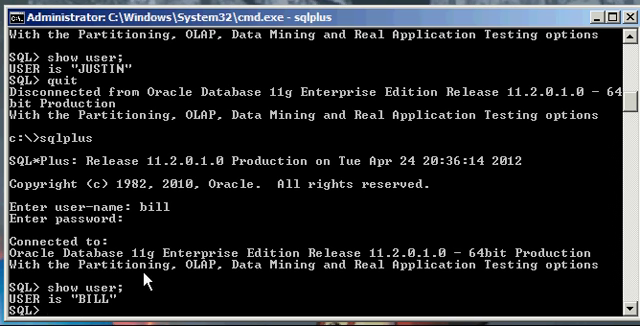
type("quit")
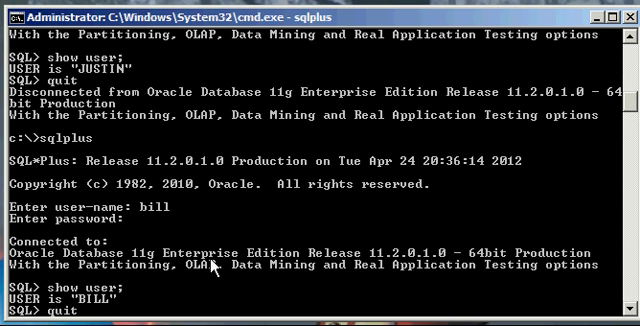
type("sqlplus / as sysdba")
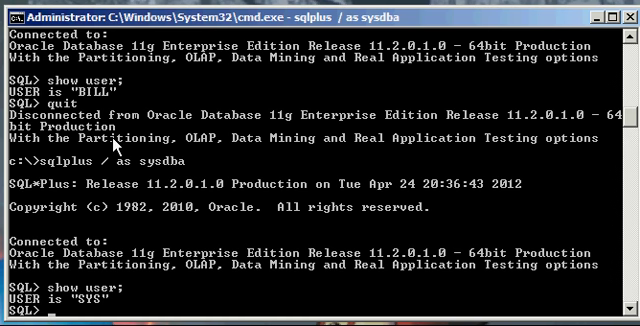
mouse_move(196, 180)
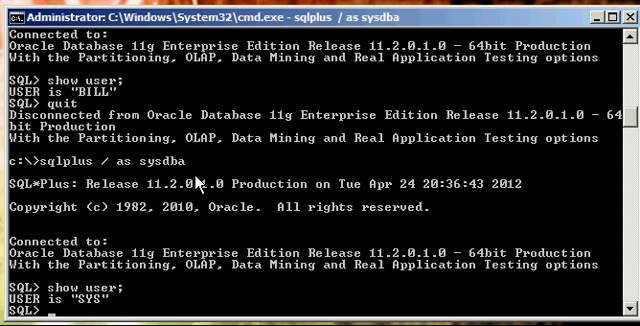
- Alter user justin to grant connect through bill
type("alter user justin")
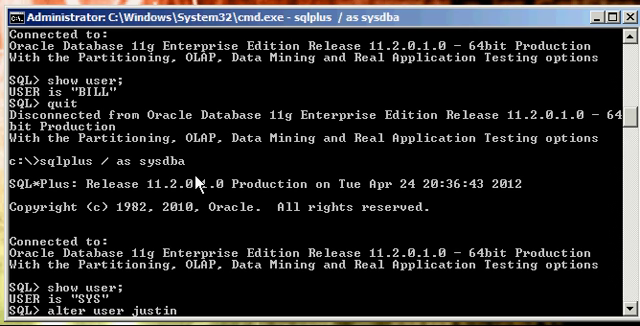
type("grant connect through bill;")
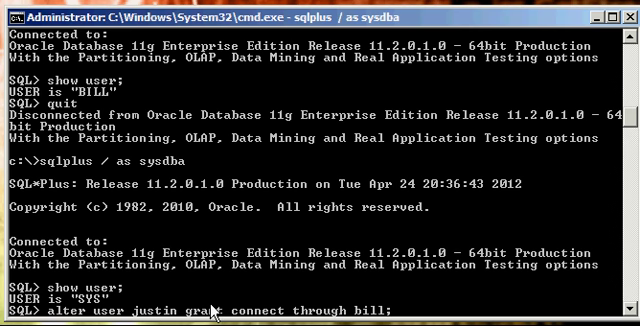
mouse_move(456, 212)
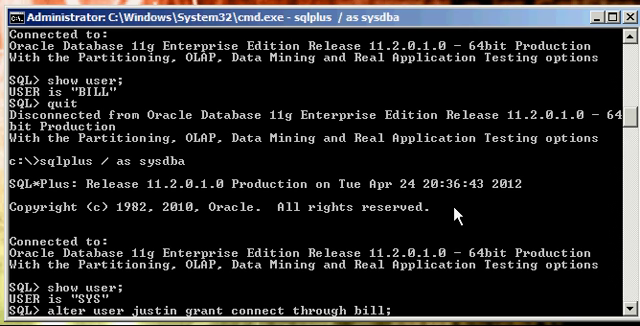
mouse_move(456, 212)
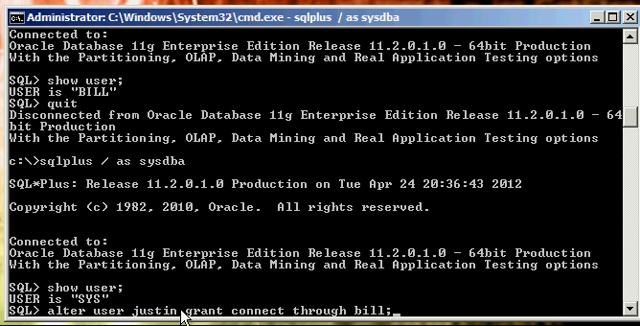
mouse_move(200, 316)
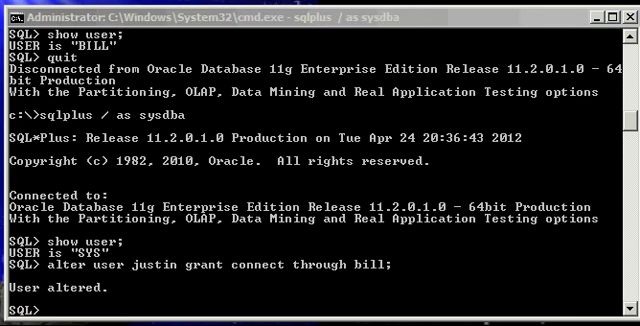
- Quit the SYSDBA session and relaunch sqlplus to a user-name prompt
type("quit")
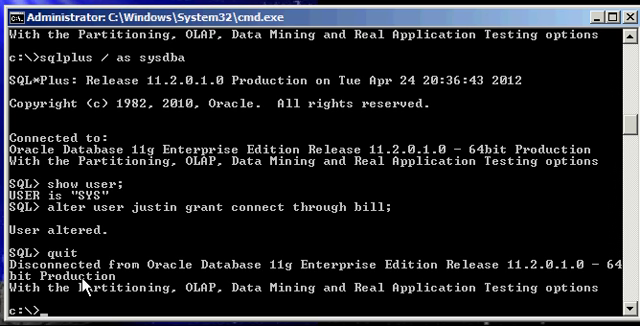
type("sqlplus")
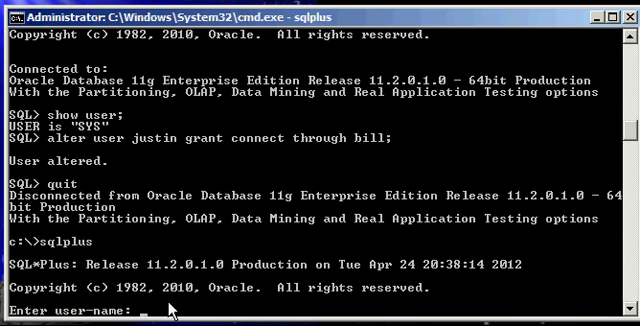
- Log in as bill, confirm the user is BILL, then quit
type("bill")
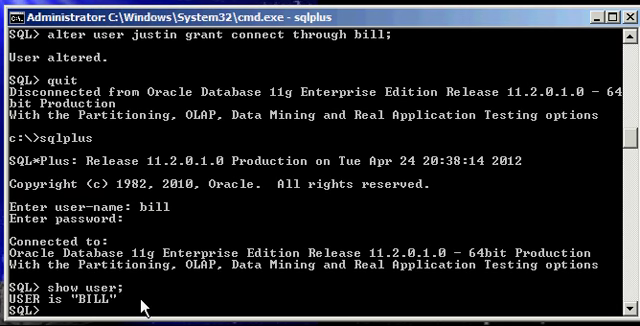
type("quit")
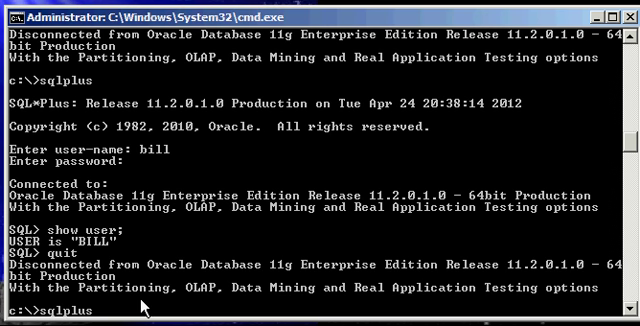
mouse_move(312, 248)
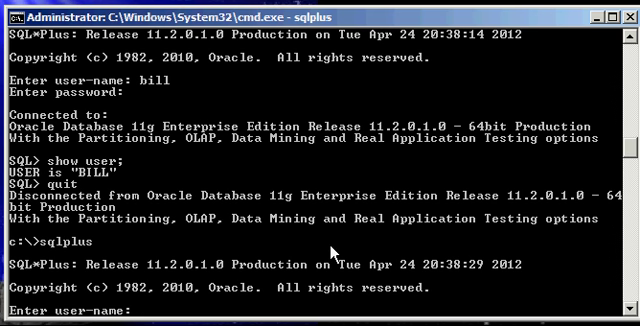
- Log in with the proxy user name bill[justin] and confirm show user reports JUSTIN
type("bill")
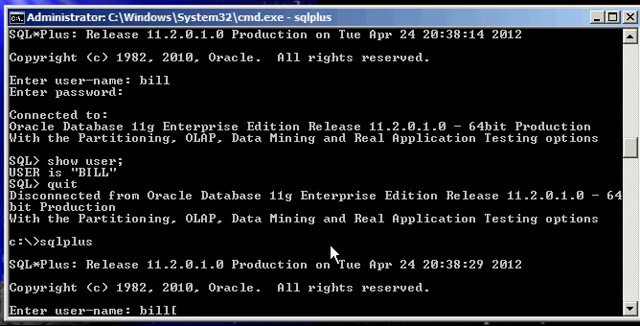
type("justin]")
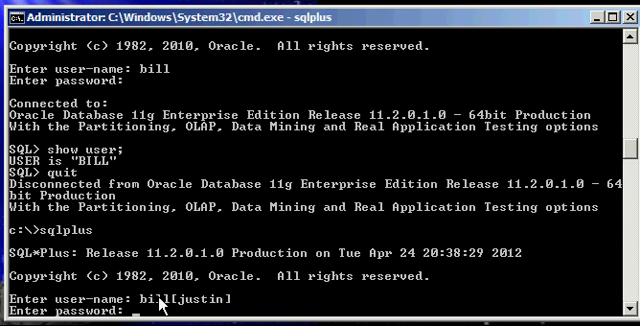
mouse_move(296, 292)
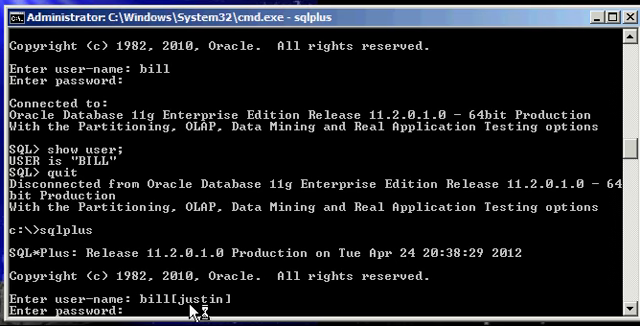
key("enter")
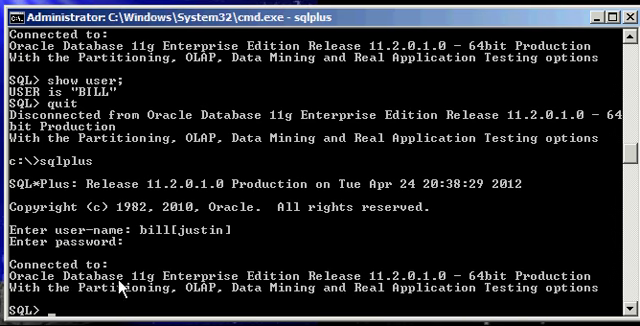
mouse_move(340, 276)
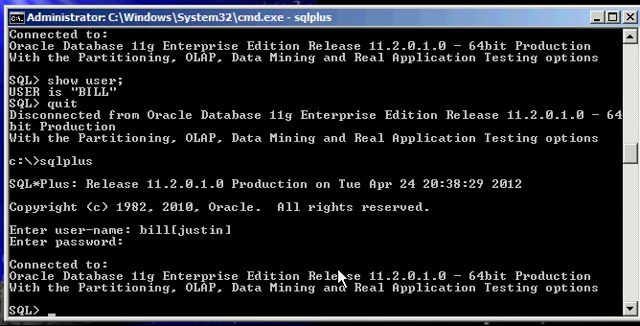
type("show user;")
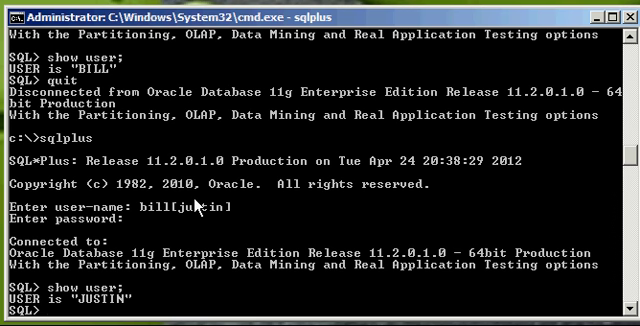
mouse_move(240, 222)
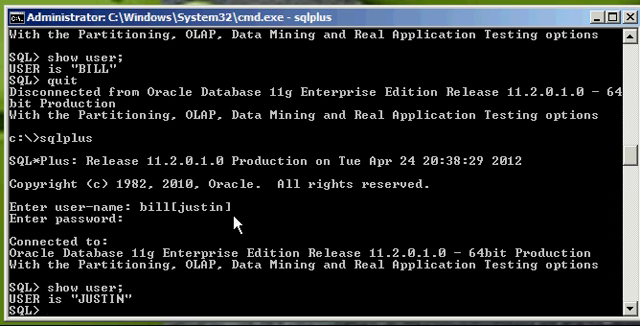
mouse_move(240, 224)
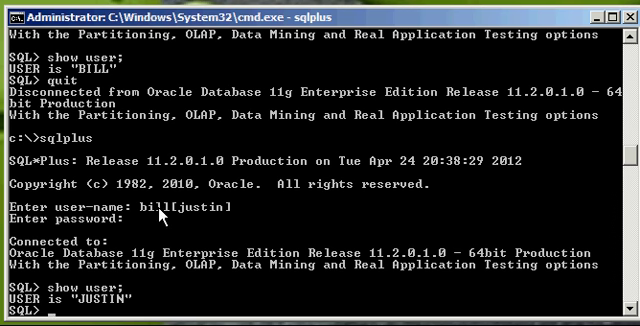
mouse_move(216, 216)
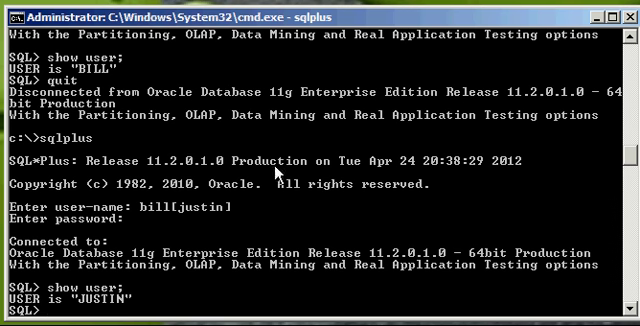
mouse_move(372, 192)
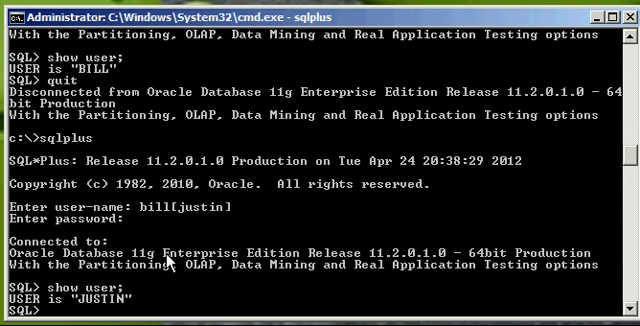
- Query sys_context('USERENV','PROXY_USER') from dual returning BILL, then recheck show user reports JUSTIN
type("select sys")
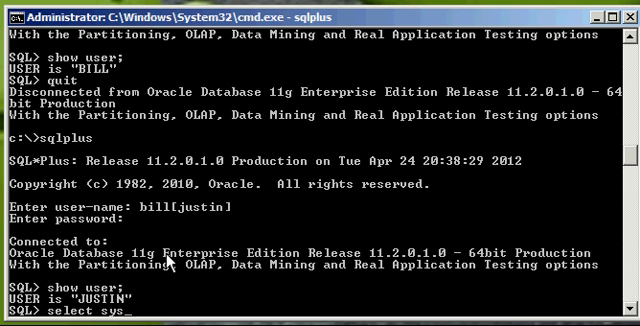
type("context")
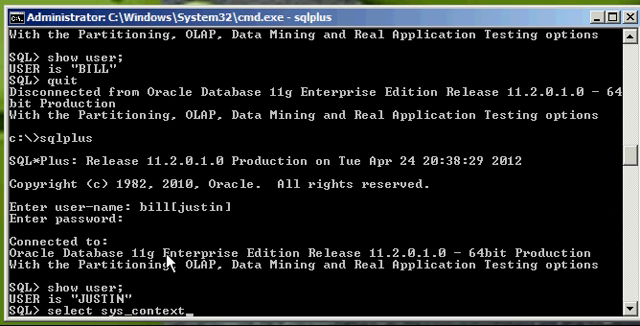
type("('U")
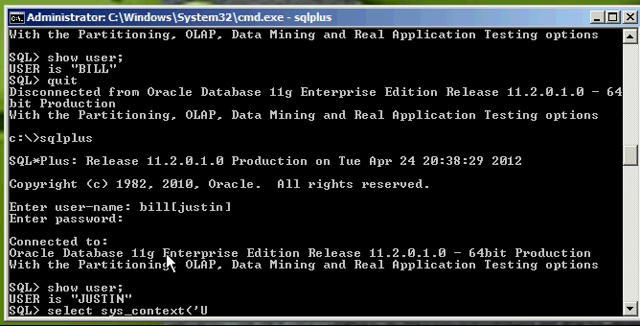
type("SERENV")
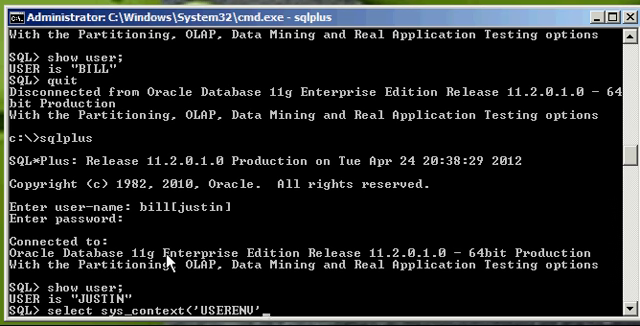
type(",'PROX")
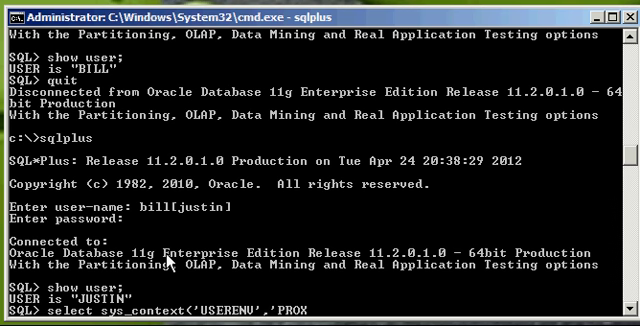
type("Y_USER'")
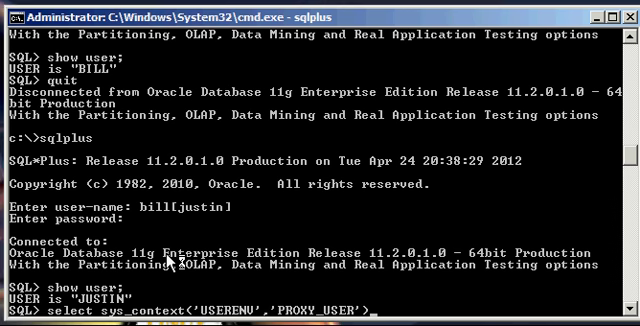
type("from")
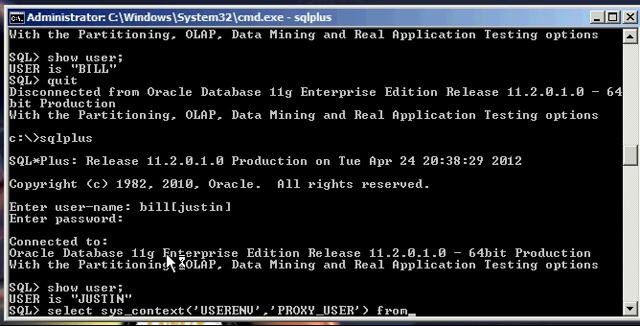
type("dual;")
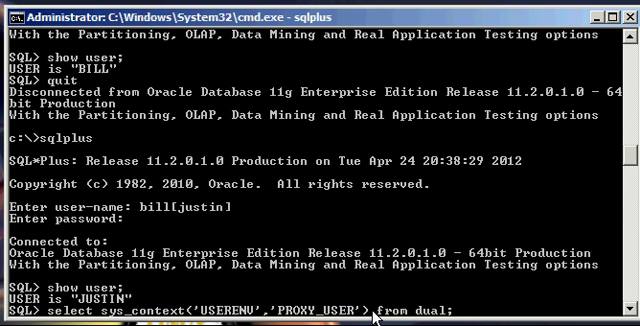
key("Return")
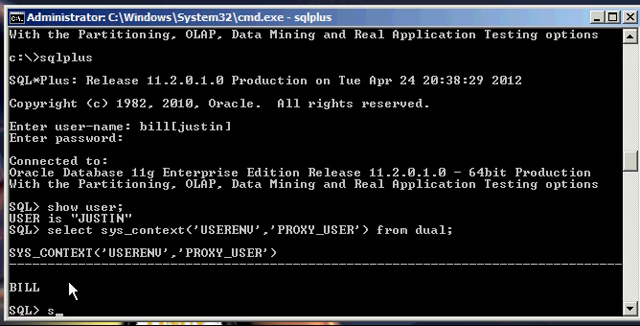
type("show user;")
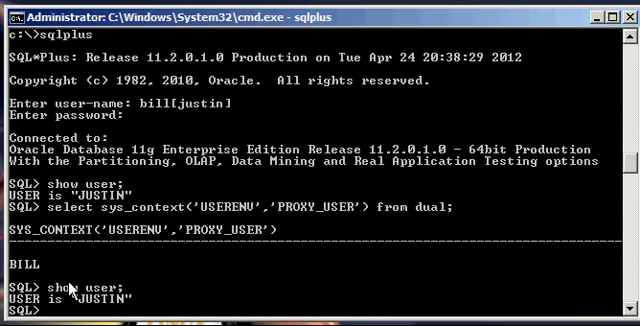
mouse_move(96, 310)
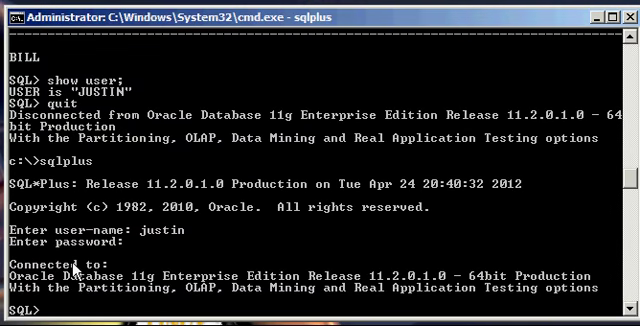
- As justin, run show user and the PROXY_USER sys_context query to confirm no proxy user
type("show user;")
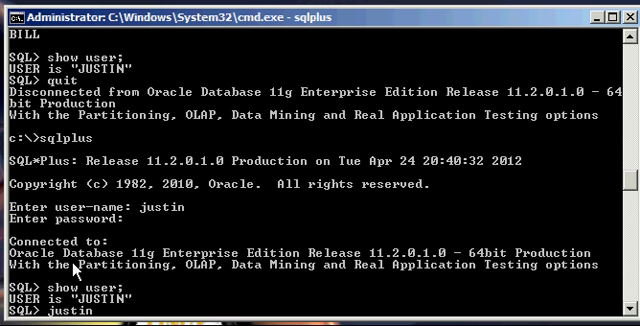
type("select sys_context('USERENV','PROXY_USER') from dual;")
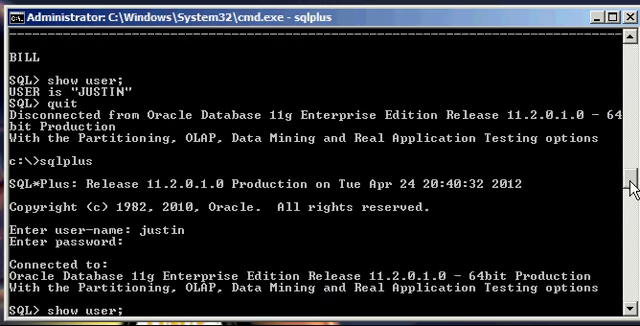
key("Return")
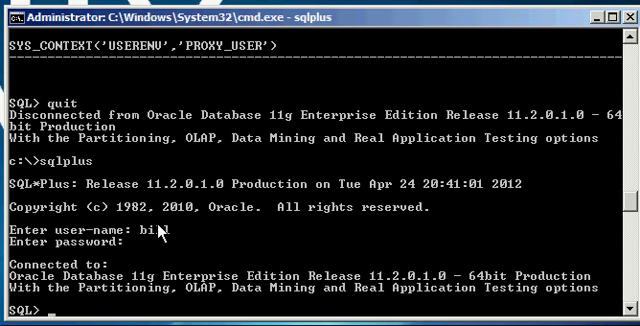
type("show user;")
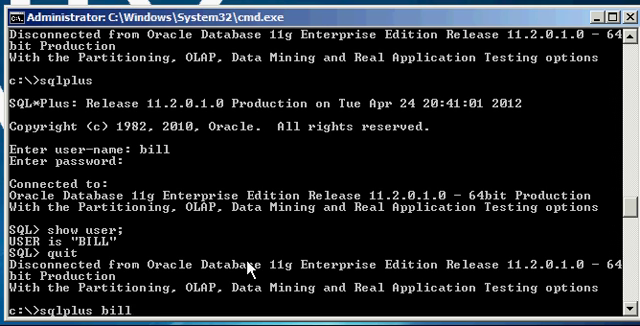
type("justin")
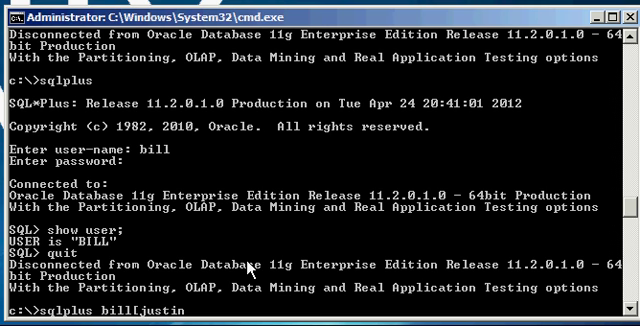
type("]/")
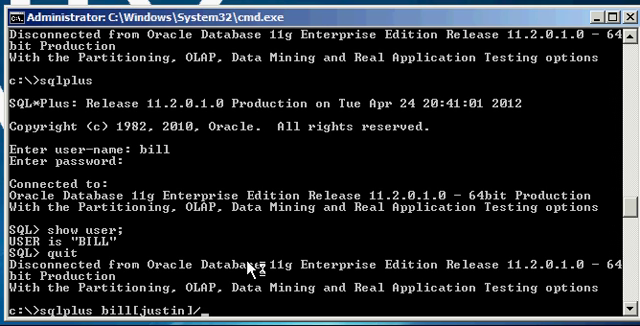
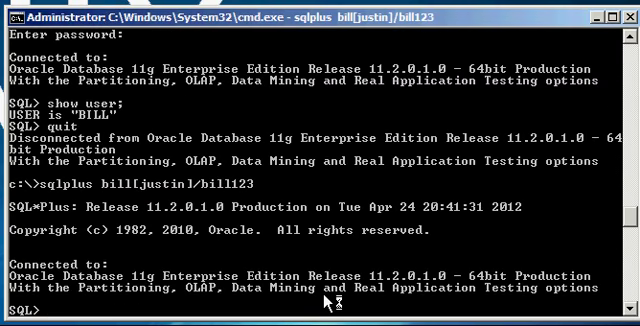
type("show user;")
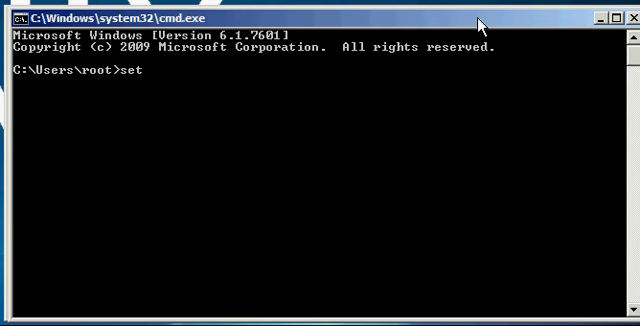
- Set ORACLE_SID=finance, connect / as sysdba and list distinct usernames from v$session (JUSTIN, SYS)
type("ORACLE_SID=finance")
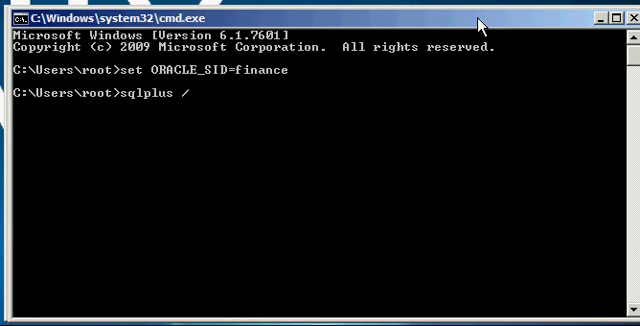
type("as sysdba")
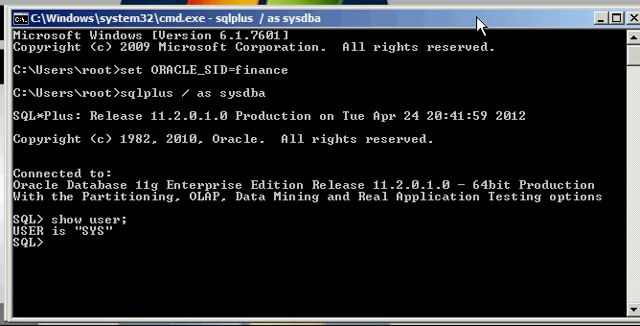
mouse_move(400, 144)
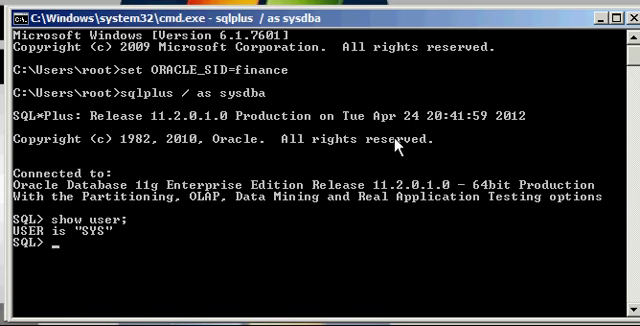
type("select distinct")
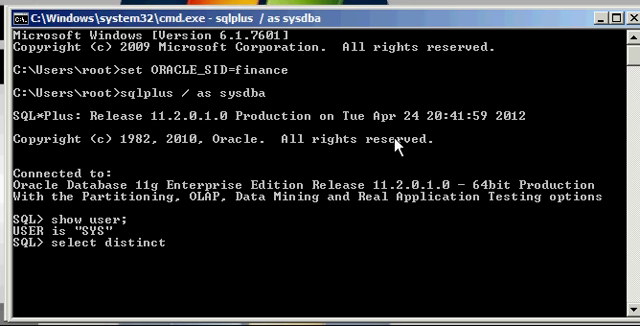
type("(")
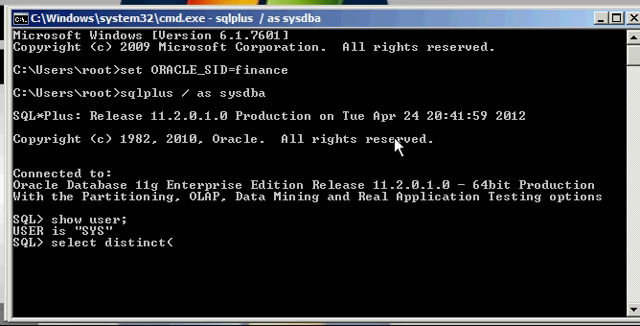
type("username from v$session;")
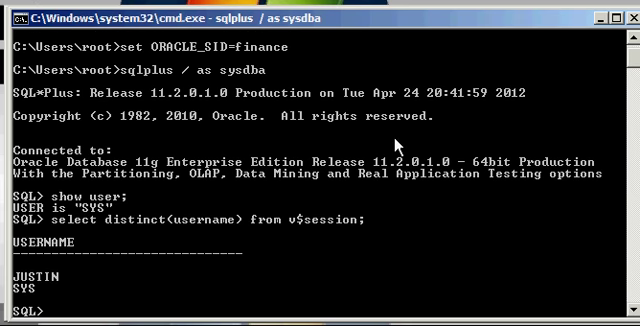
mouse_move(36, 304)
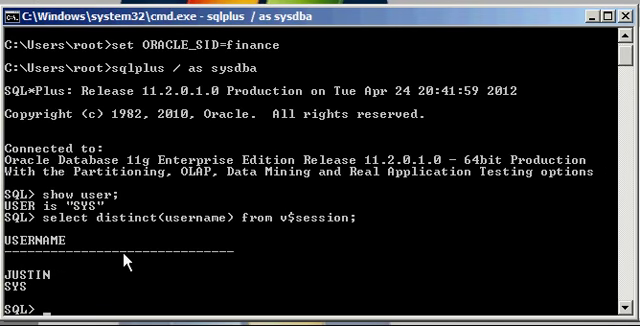
type("create")
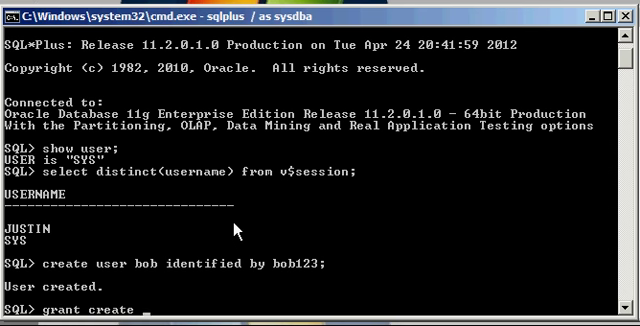
- Grant create session to bob123, which fails with ORA-01917 since the user is bob
type("session t")
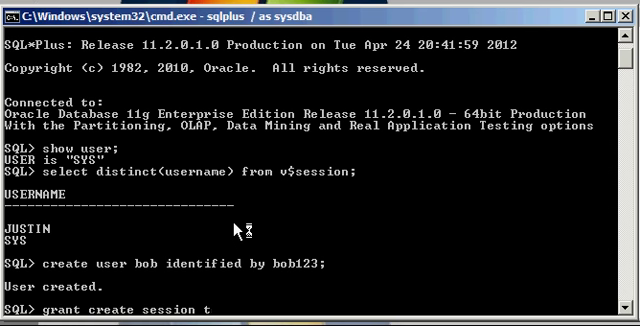
type("o bob123;")
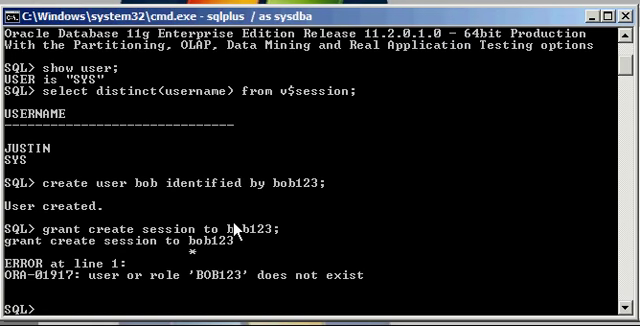
type("grant cr")
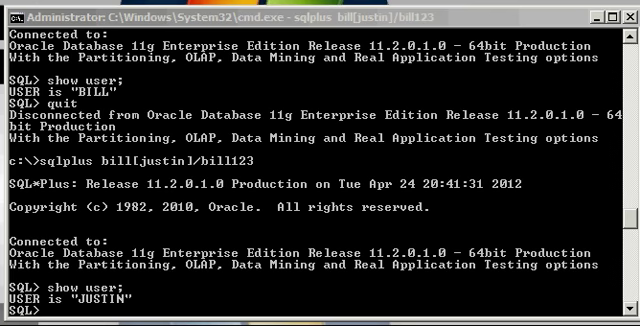
type("quit")
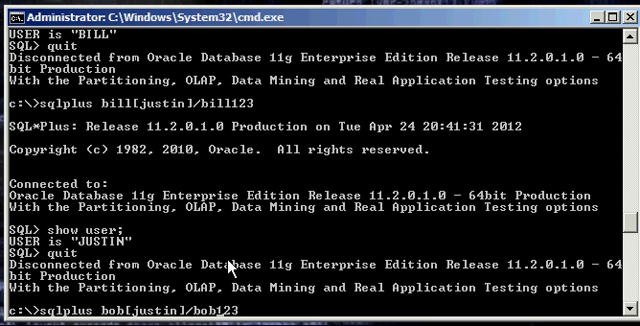
key("enter")
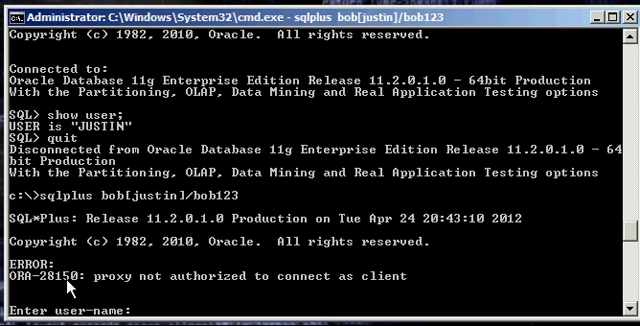
mouse_move(190, 292)
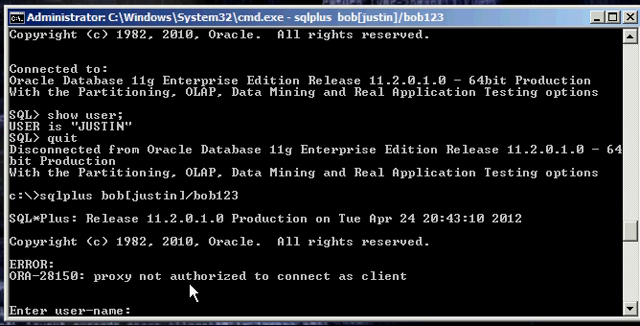
mouse_move(408, 280)
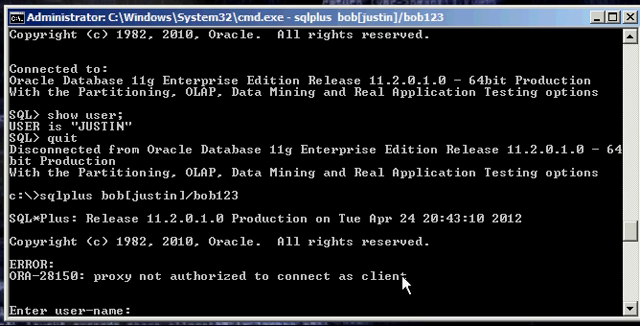